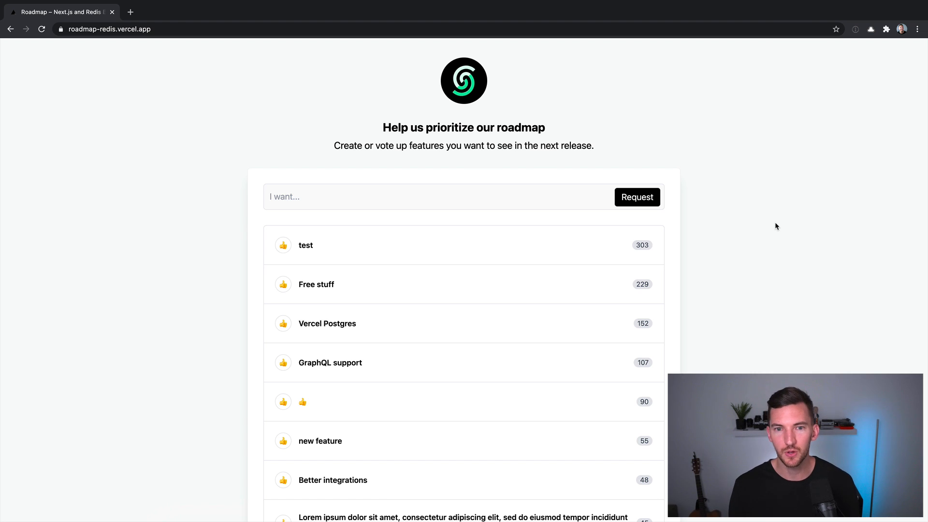
# Get past the Clone Git Repository step and start installing the required Upstash integration.
pyautogui.scroll(-3)
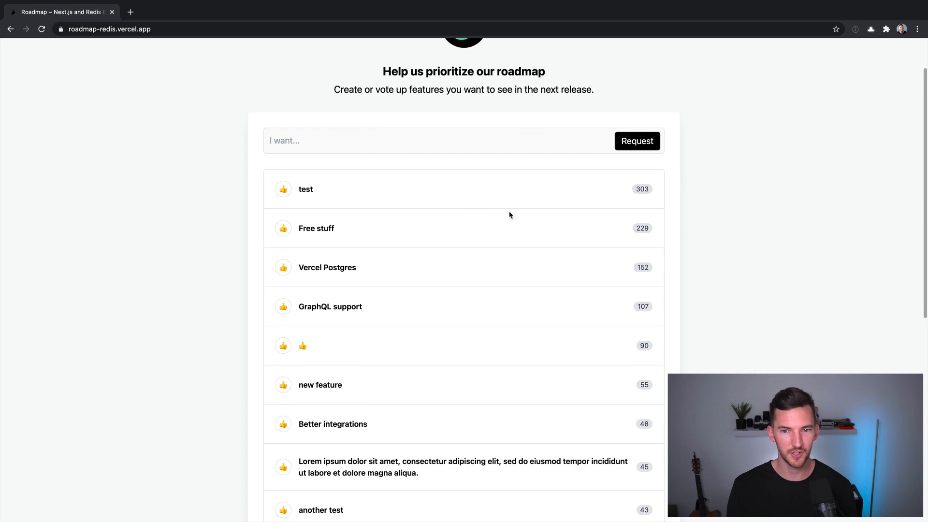
pyautogui.scroll(-3)
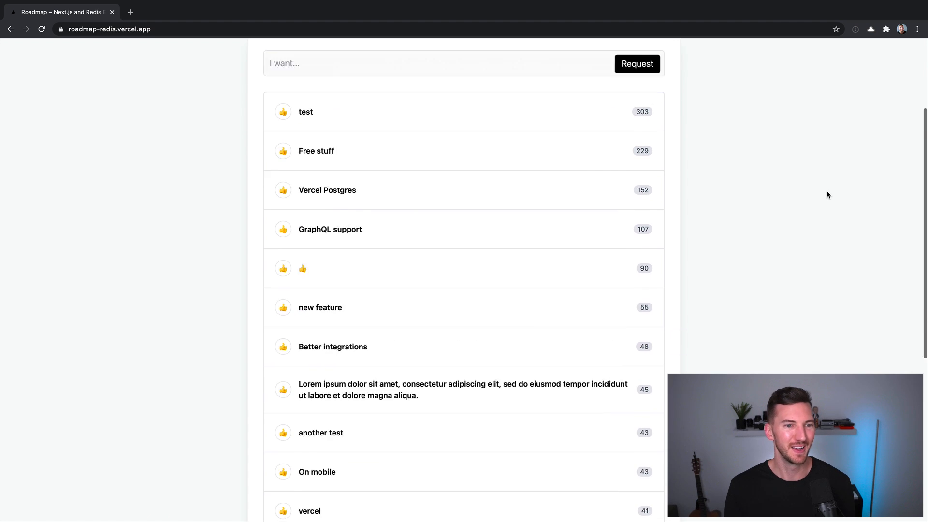
pyautogui.scroll(-3)
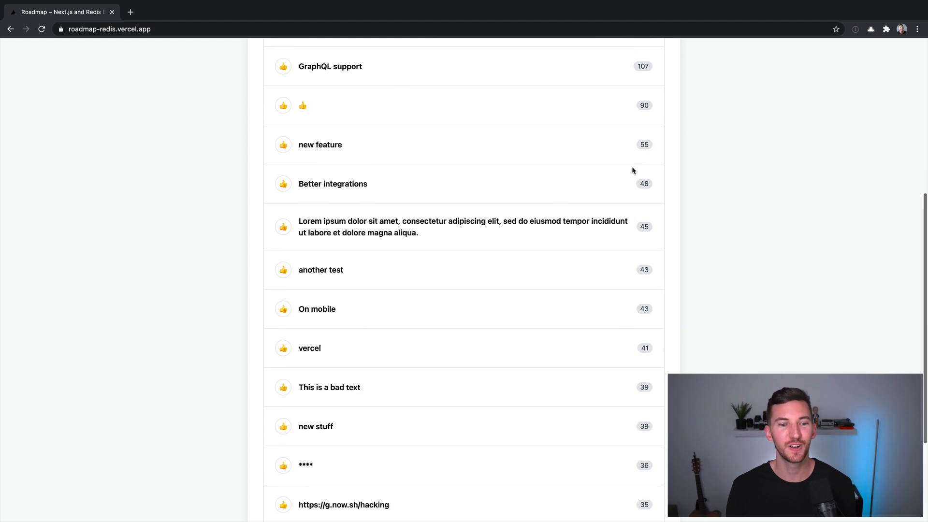
pyautogui.scroll(-3)
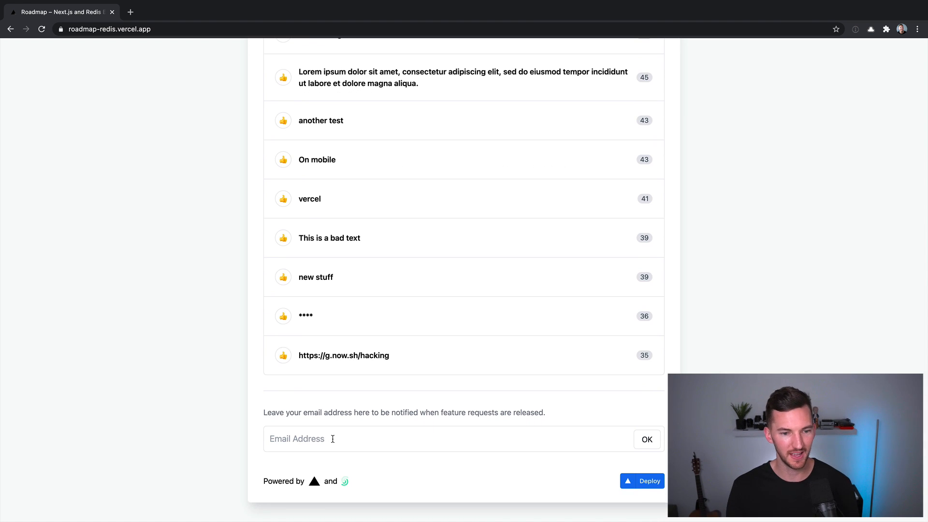
pyautogui.click(646, 440)
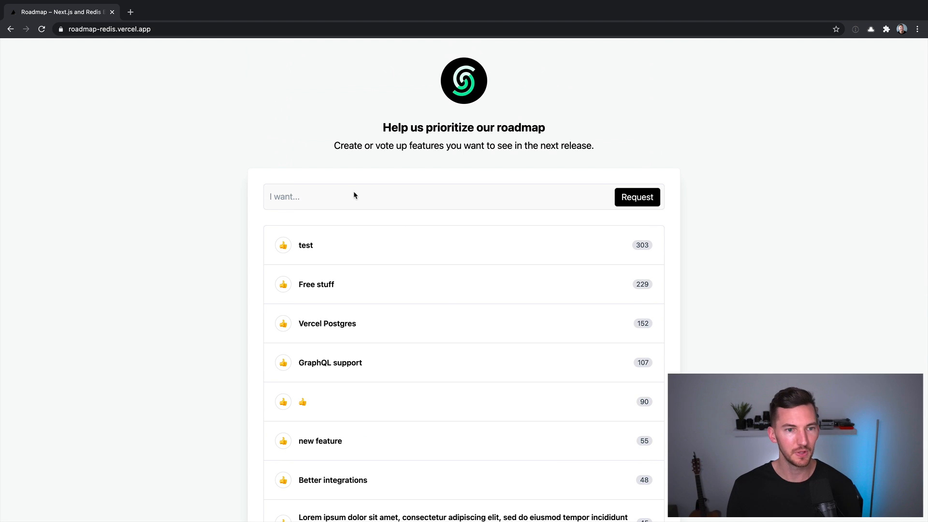
pyautogui.moveTo(312, 202)
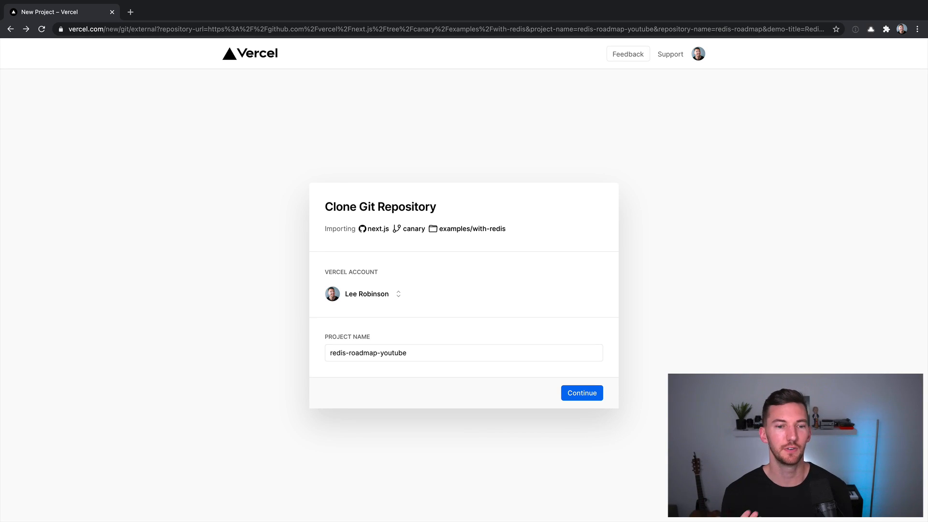
pyautogui.moveTo(262, 414)
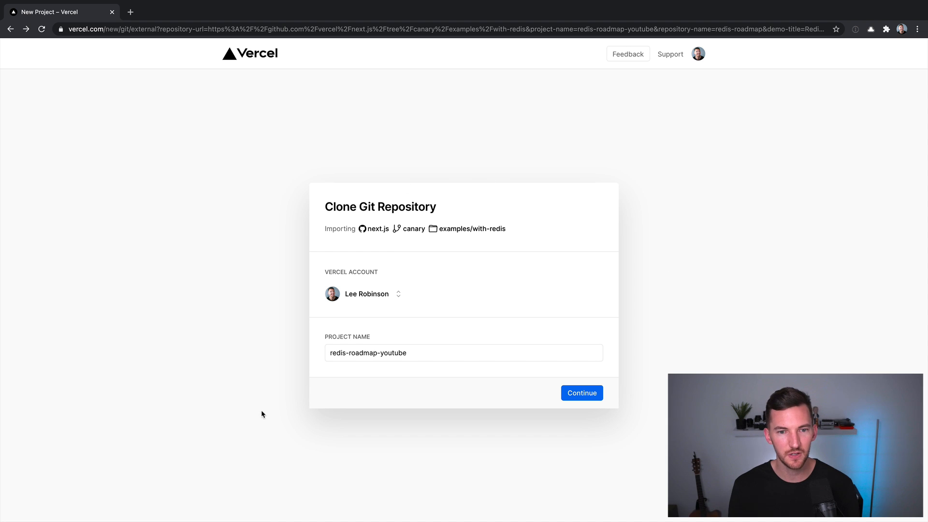
pyautogui.moveTo(491, 350)
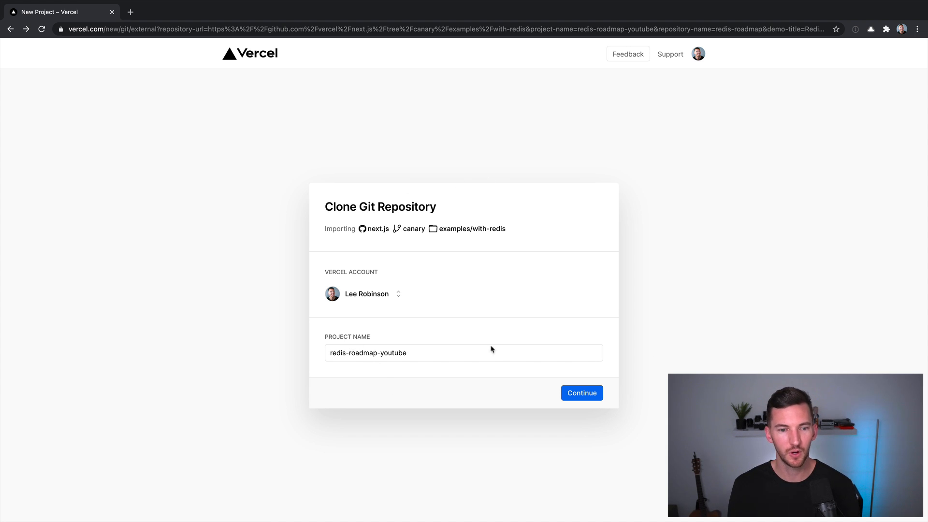
pyautogui.click(581, 393)
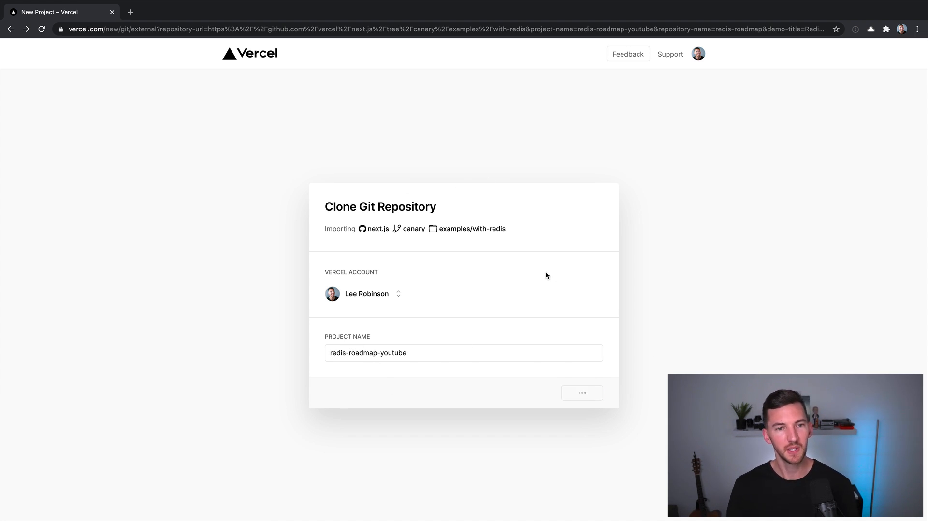
pyautogui.click(581, 393)
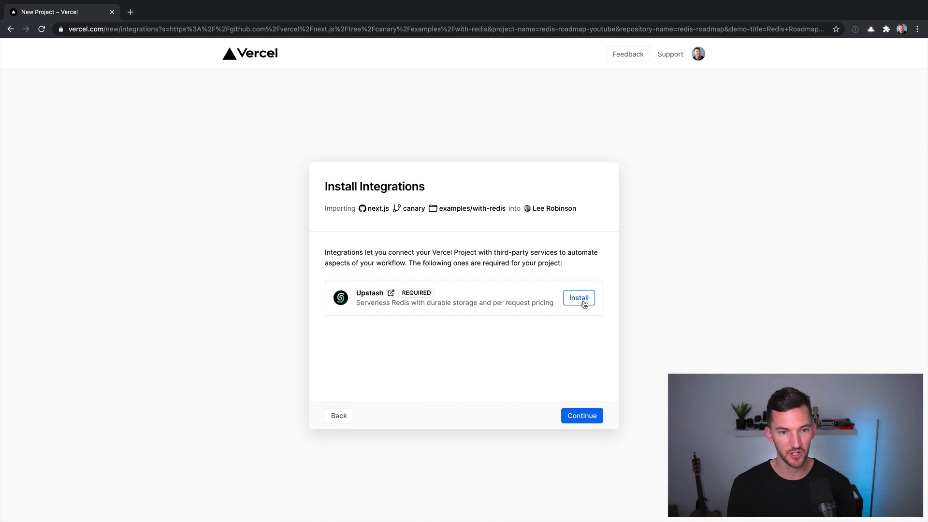
pyautogui.click(578, 298)
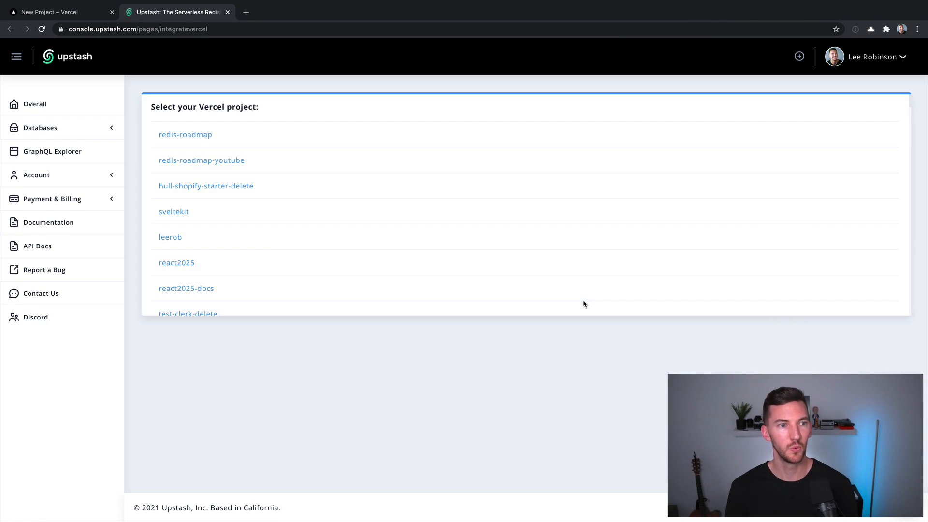
pyautogui.moveTo(203, 182)
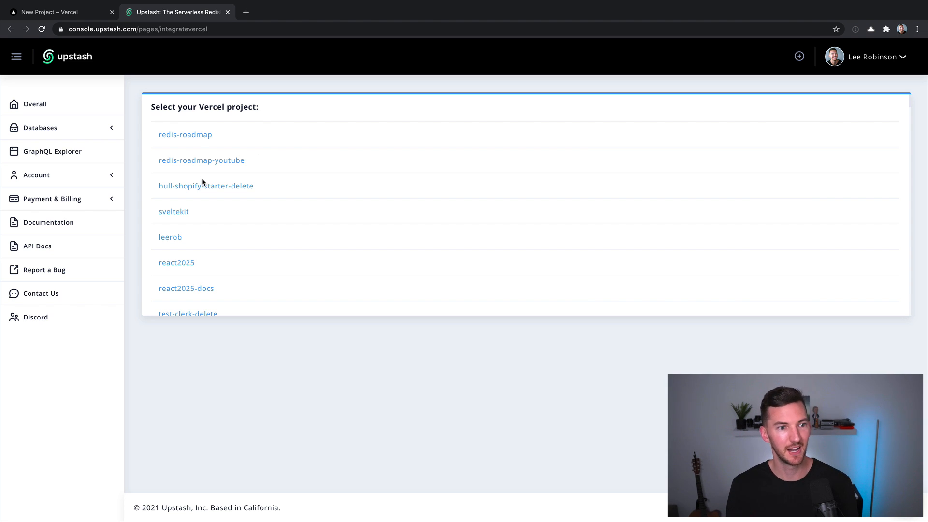
# Connect the Vercel project to the roadmap Upstash database.
pyautogui.click(205, 185)
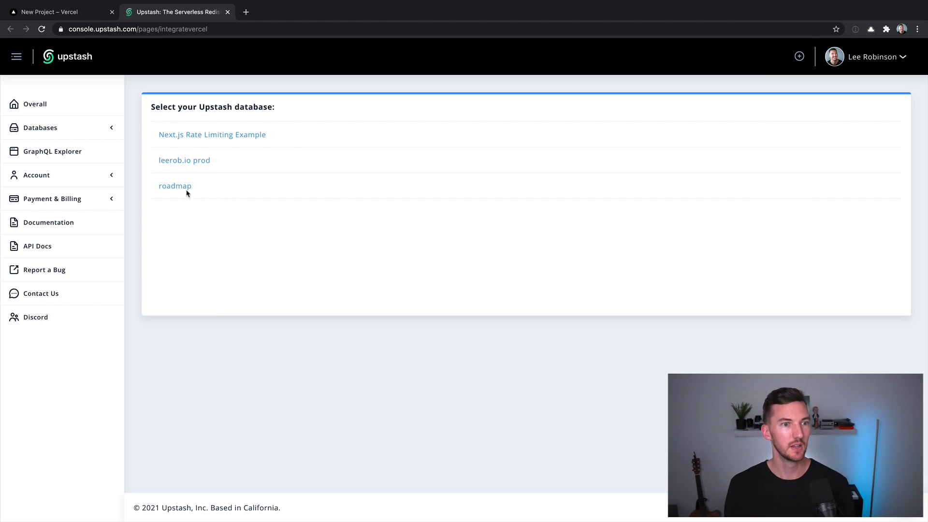
pyautogui.click(174, 186)
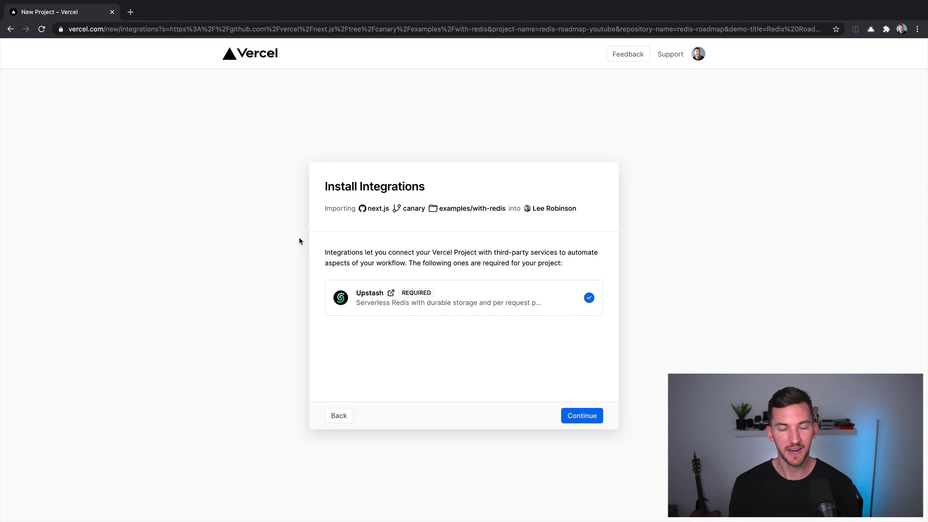
pyautogui.moveTo(582, 395)
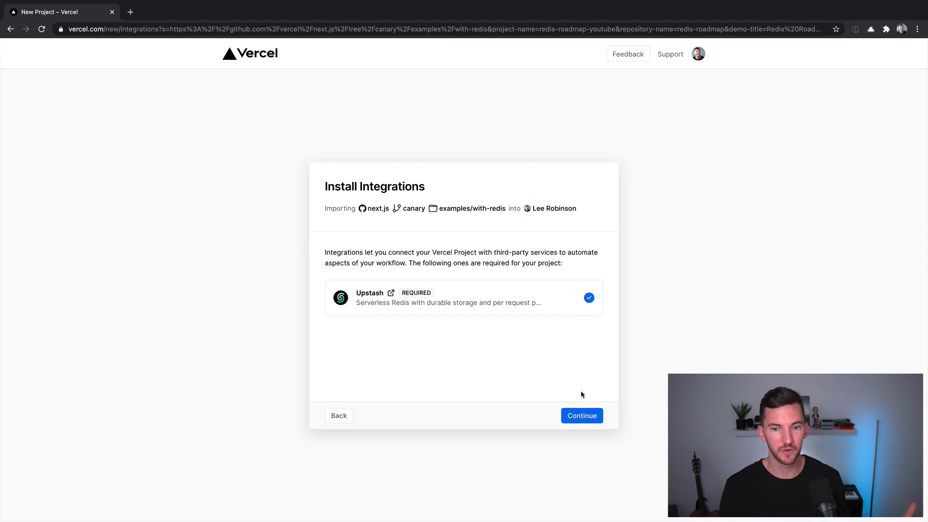
# Create a private GitHub repository for redis-roadmap-youtube and deploy the project.
pyautogui.click(580, 414)
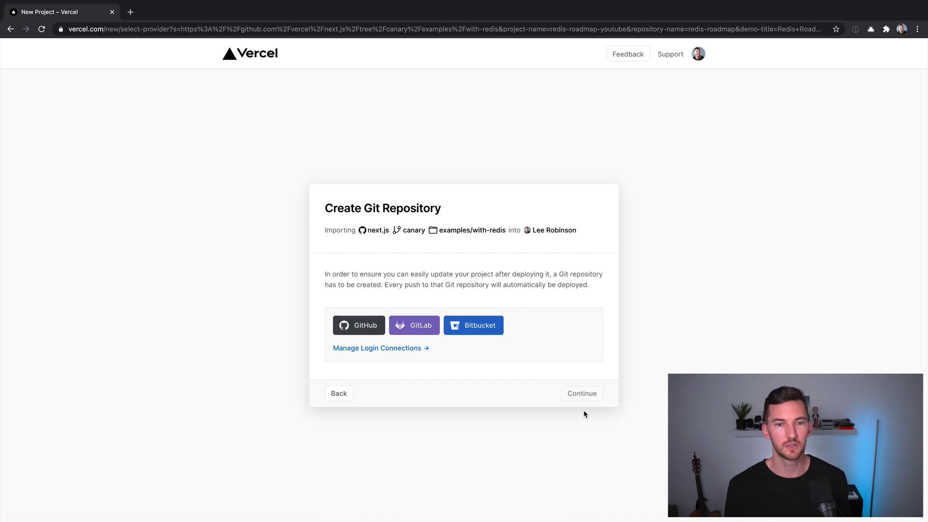
pyautogui.click(358, 325)
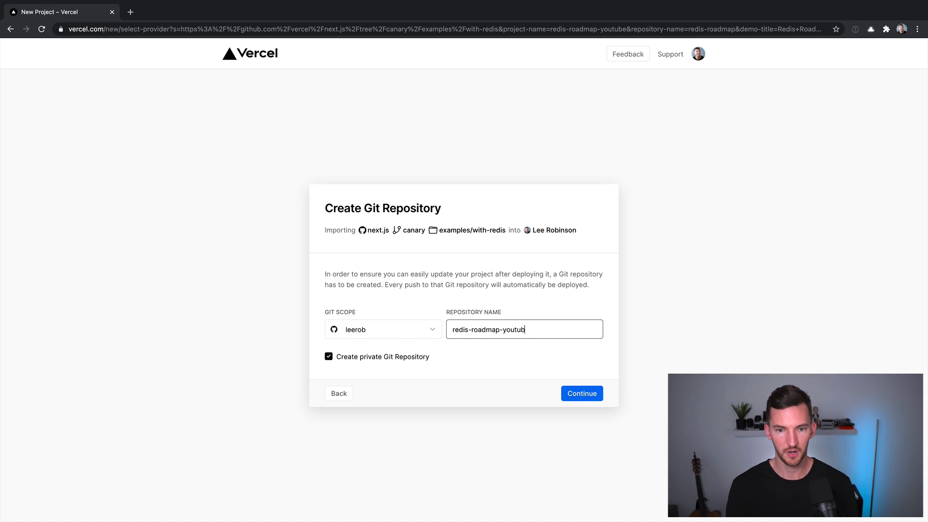
pyautogui.click(581, 393)
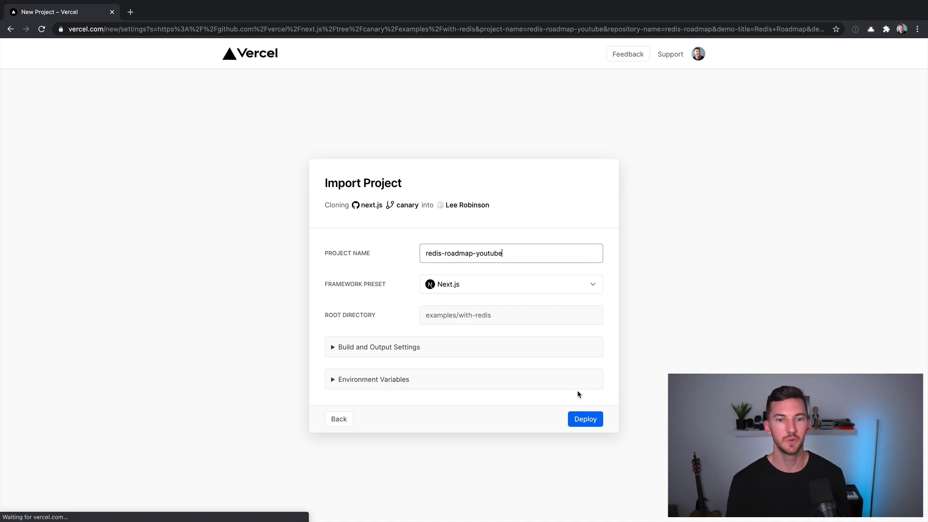
pyautogui.click(585, 419)
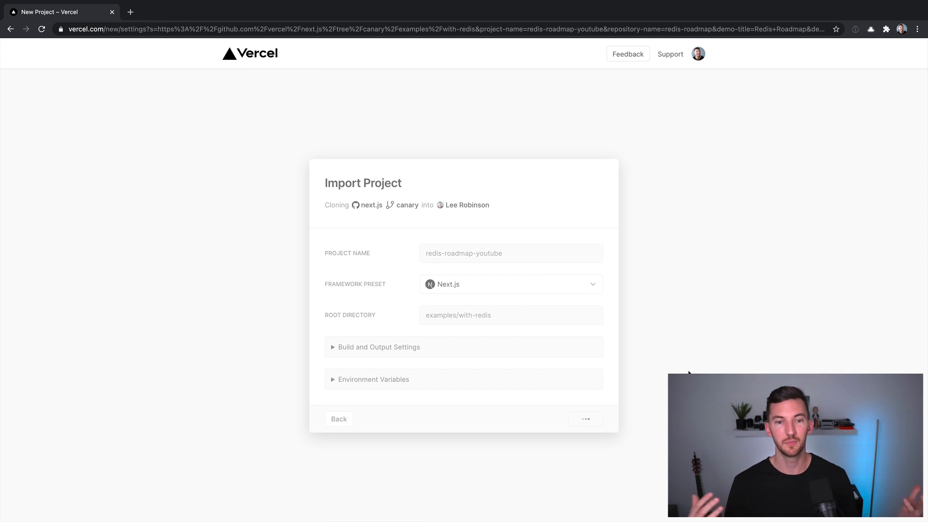
pyautogui.click(585, 419)
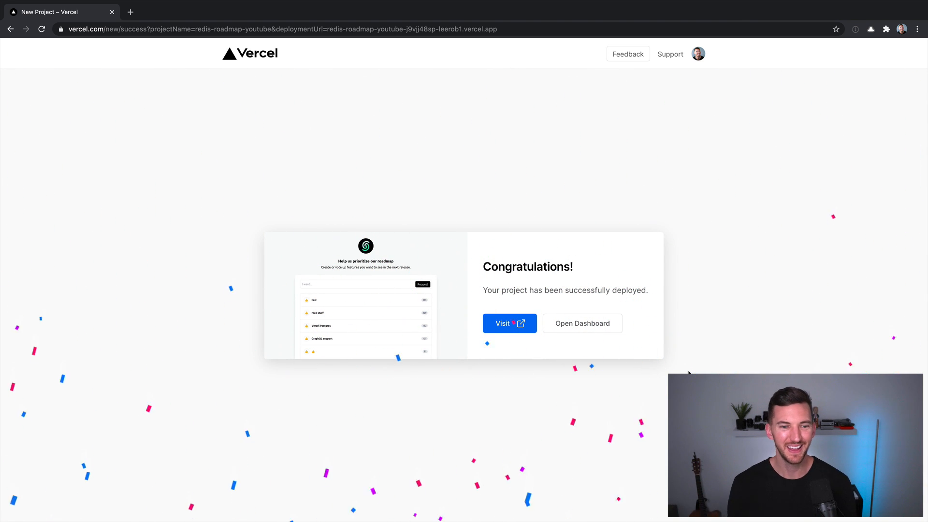
# Move to VS Code with .env.local holding REDIS_URL beside the localhost:3000 app.
pyautogui.click(508, 323)
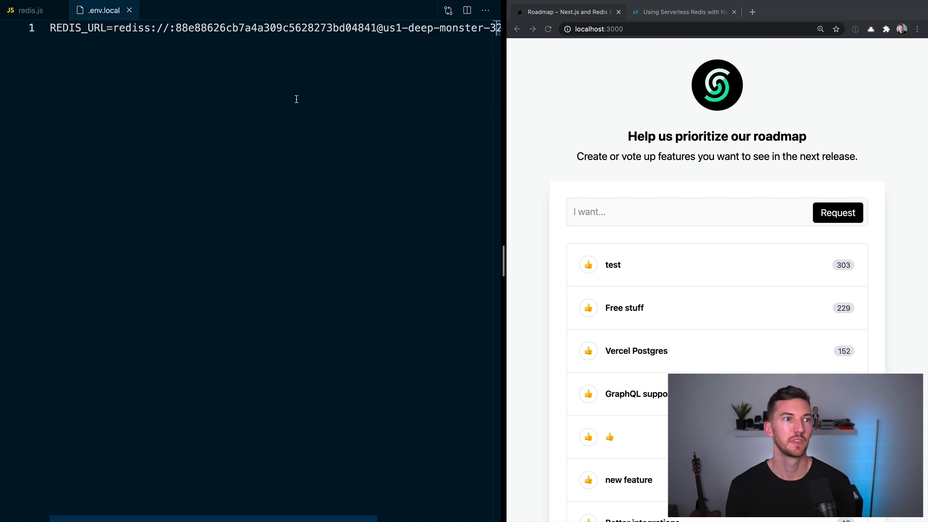
# Review redis.js's ioredis client built from REDIS_URL, then index.js's getServerSideProps.
pyautogui.click(32, 10)
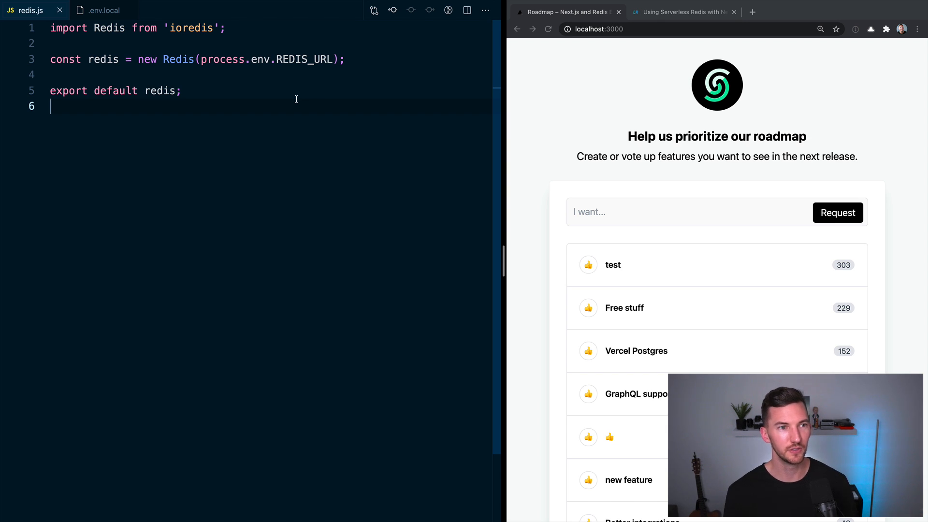
pyautogui.click(99, 10)
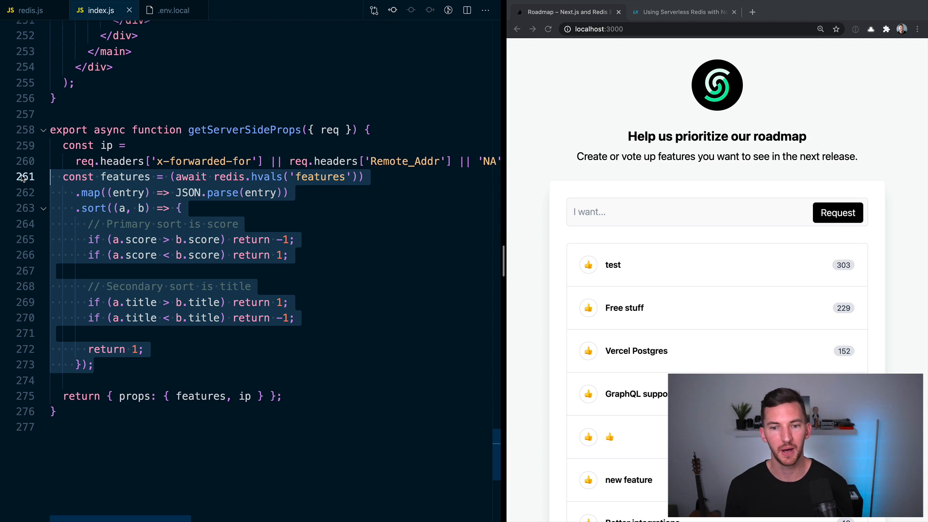
# Scroll index.js to the Roadmap component that receives the features and ip props.
pyautogui.scroll(-3)
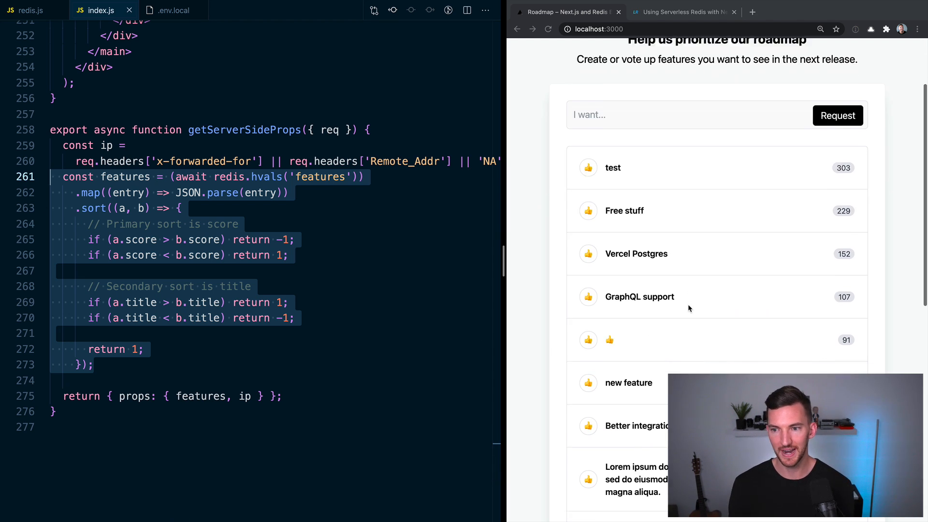
pyautogui.scroll(-3)
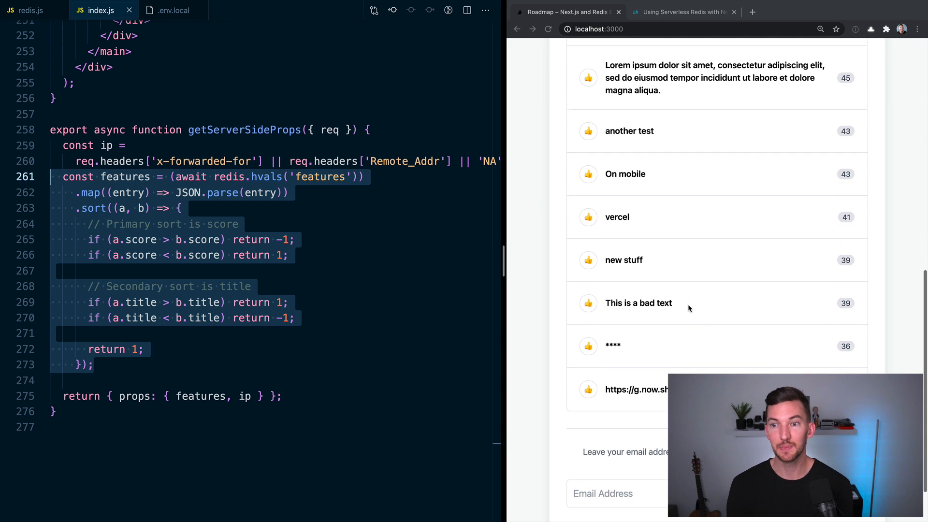
pyautogui.scroll(3)
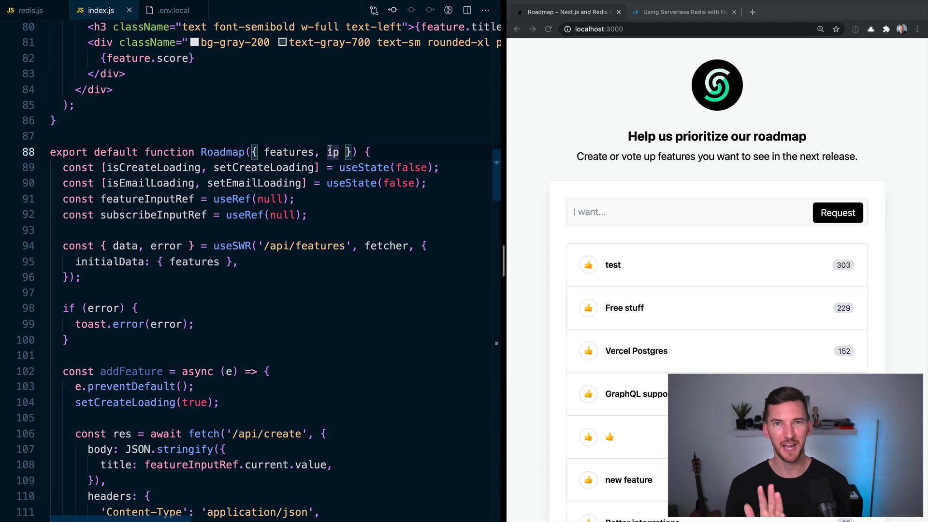
pyautogui.doubleClick(290, 152)
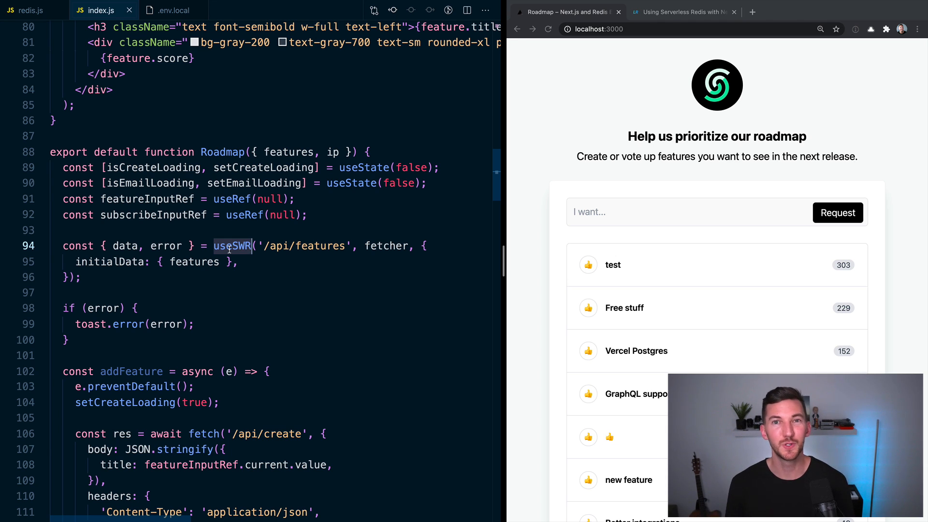
pyautogui.scroll(-3)
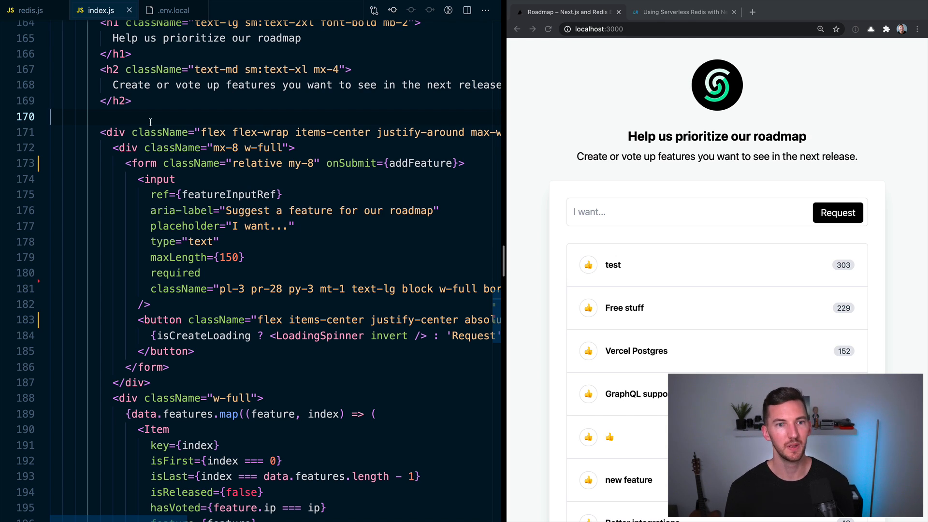
# Walk through index.js's addFeature handler posting the title to /api/create.
pyautogui.doubleClick(419, 163)
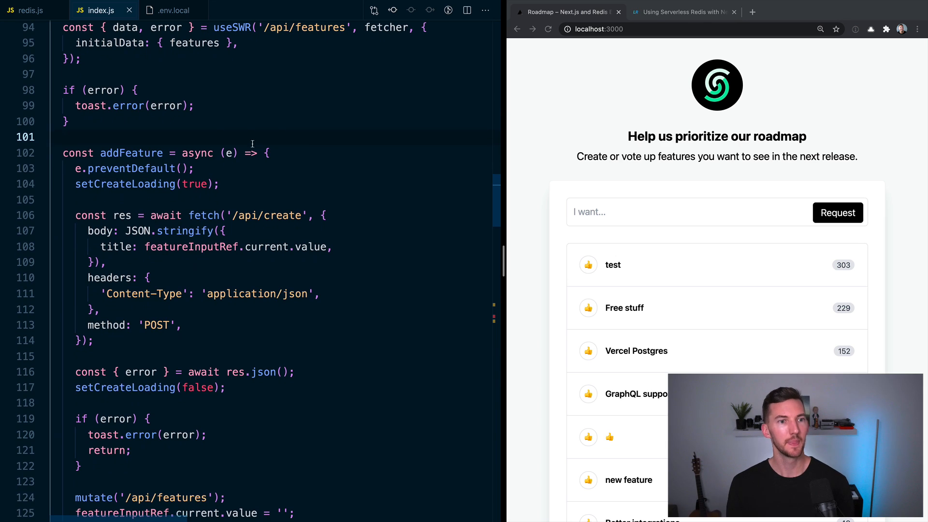
pyautogui.scroll(-3)
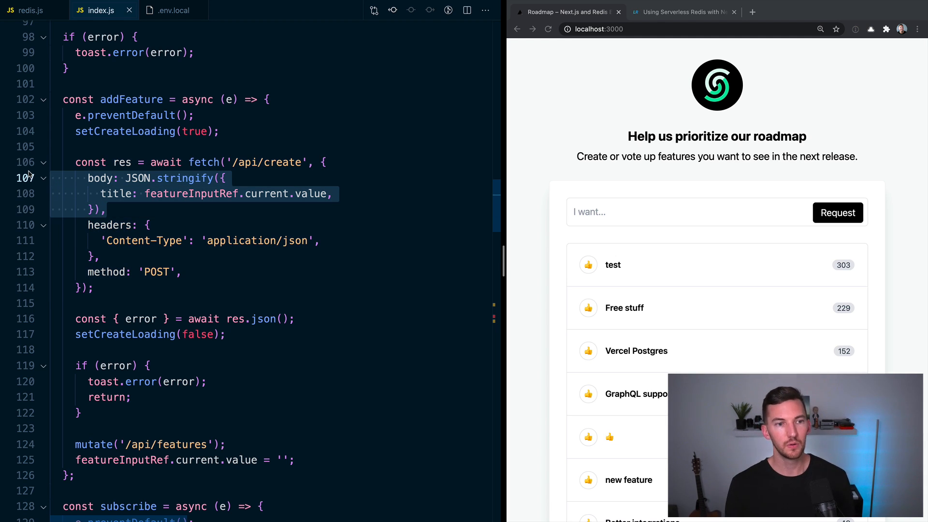
pyautogui.moveTo(191, 193)
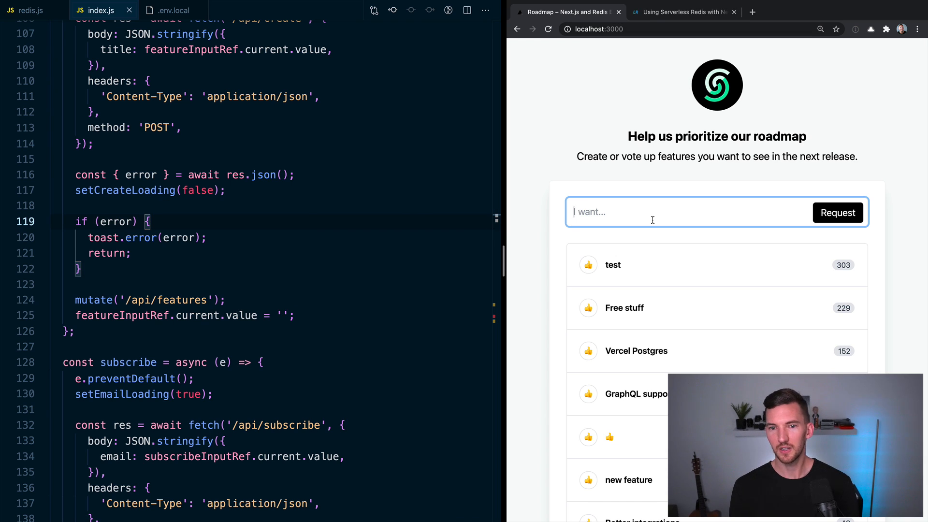
# Submit 'YouTube' as a new feature request in the roadmap app.
pyautogui.write('YouTube')
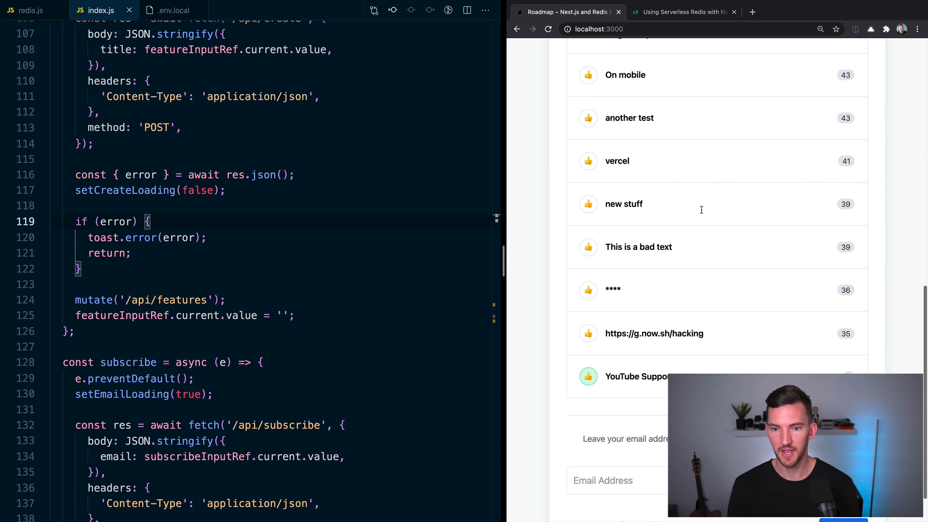
pyautogui.moveTo(701, 213)
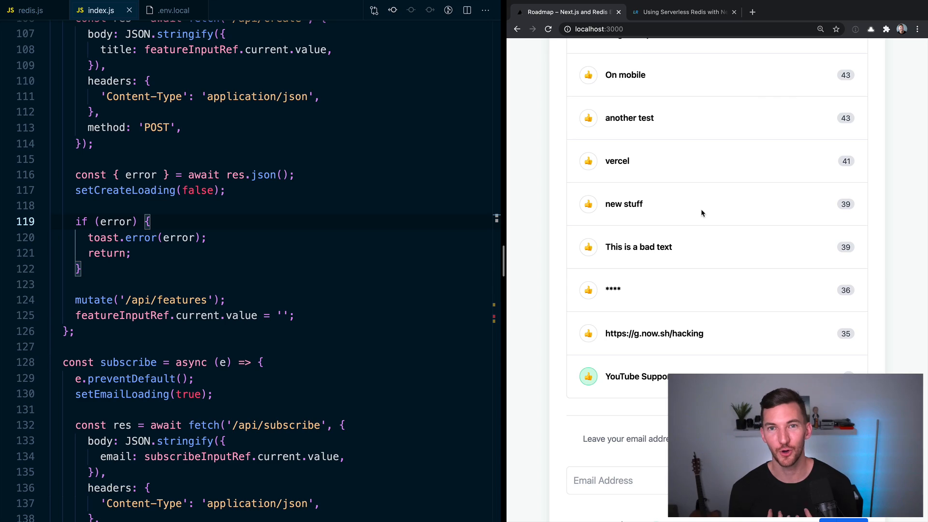
pyautogui.click(172, 10)
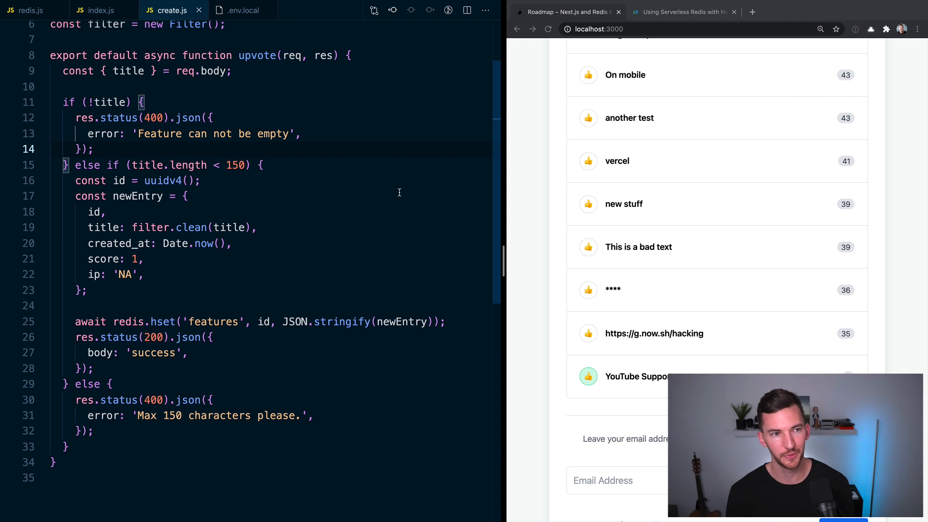
pyautogui.moveTo(395, 84)
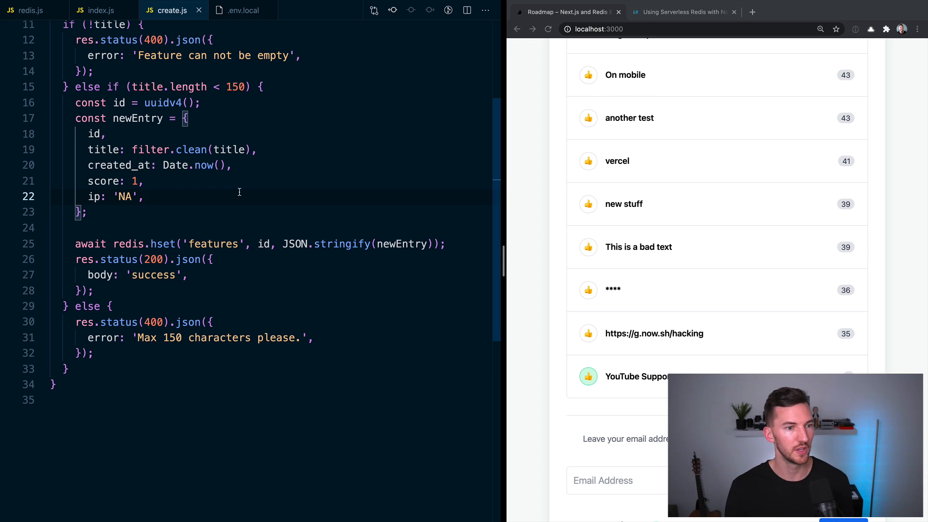
# Highlight create.js's redis.hset call storing the entry in the 'features' hash.
pyautogui.scroll(-3)
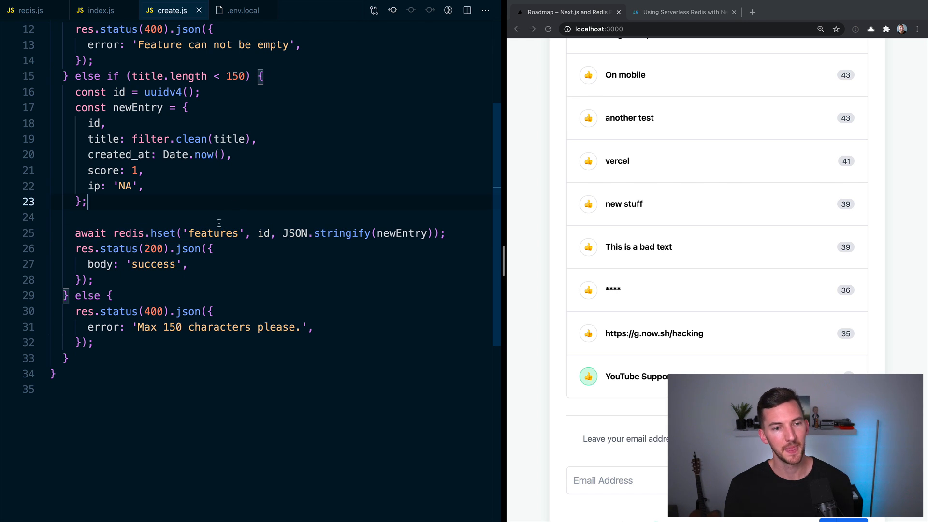
pyautogui.doubleClick(212, 232)
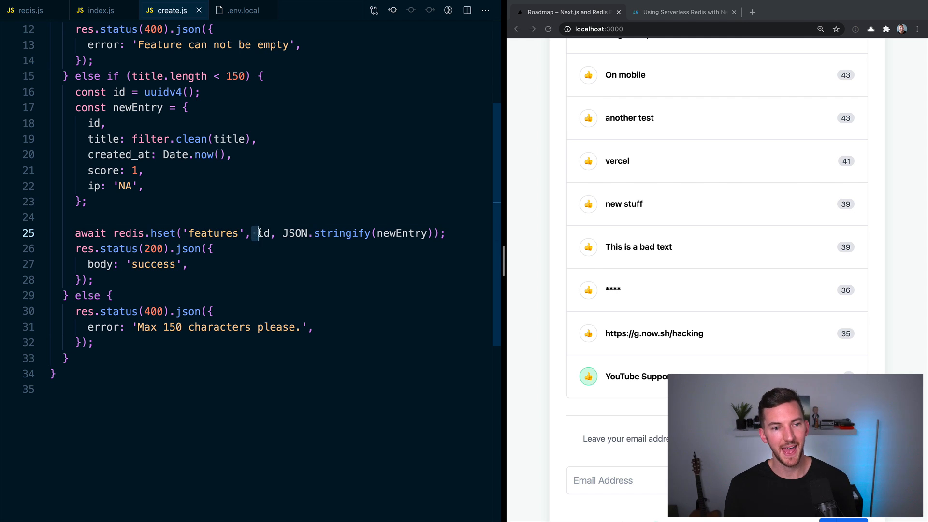
pyautogui.moveTo(282, 233); pyautogui.dragTo(438, 232)
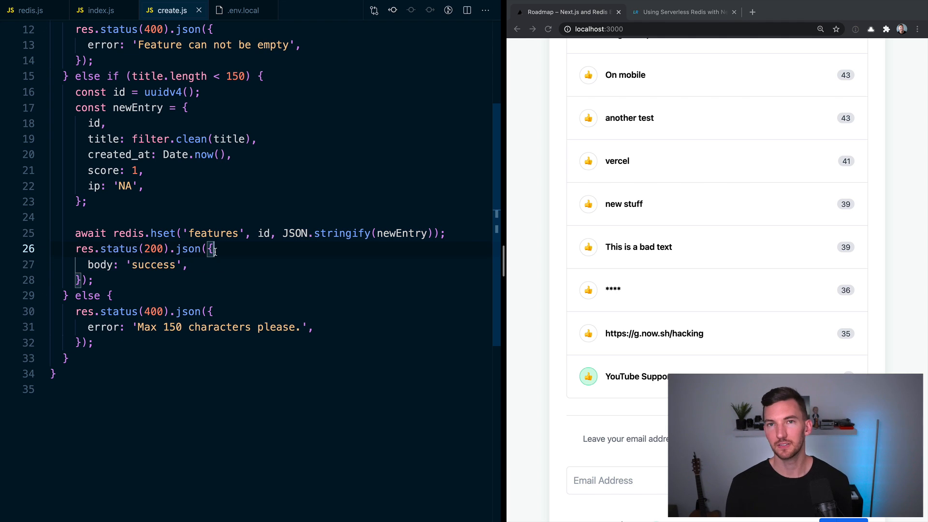
pyautogui.click(102, 10)
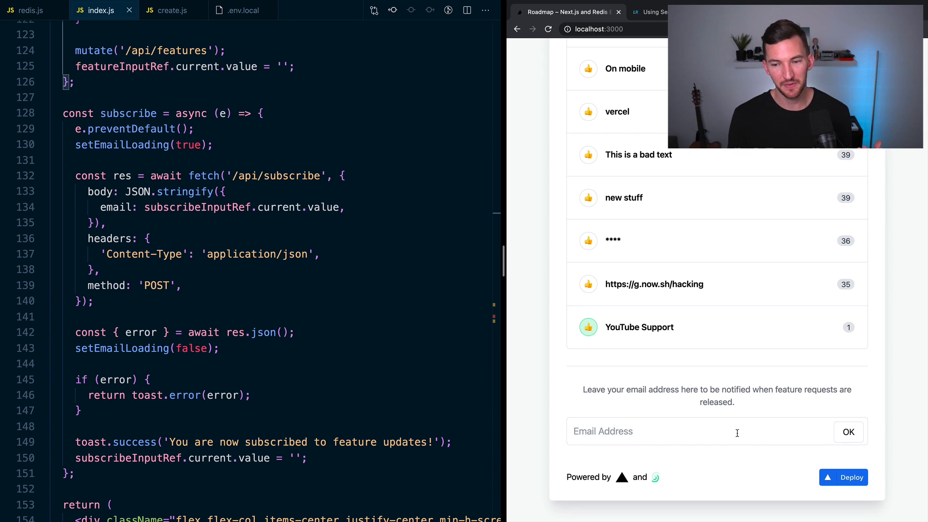
# Submit the test email 'test@te' through the roadmap app's signup form.
pyautogui.click(848, 431)
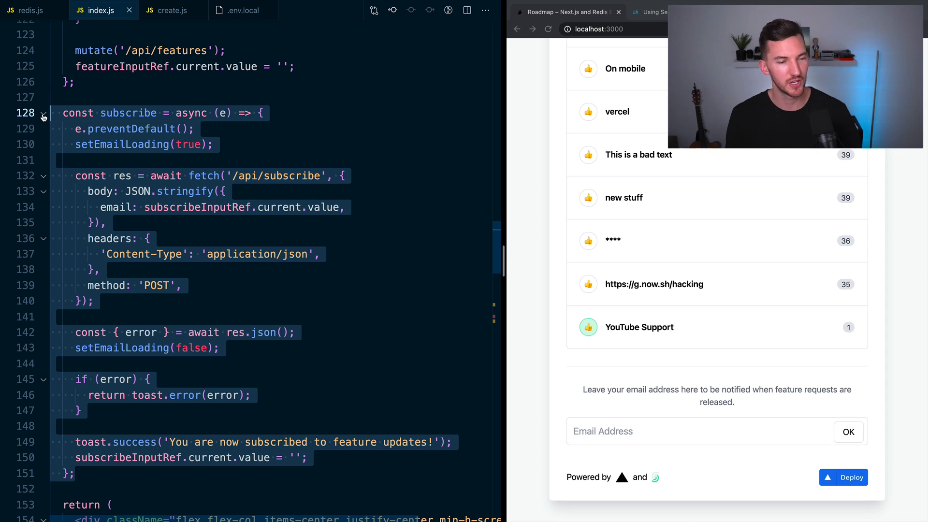
pyautogui.moveTo(371, 235)
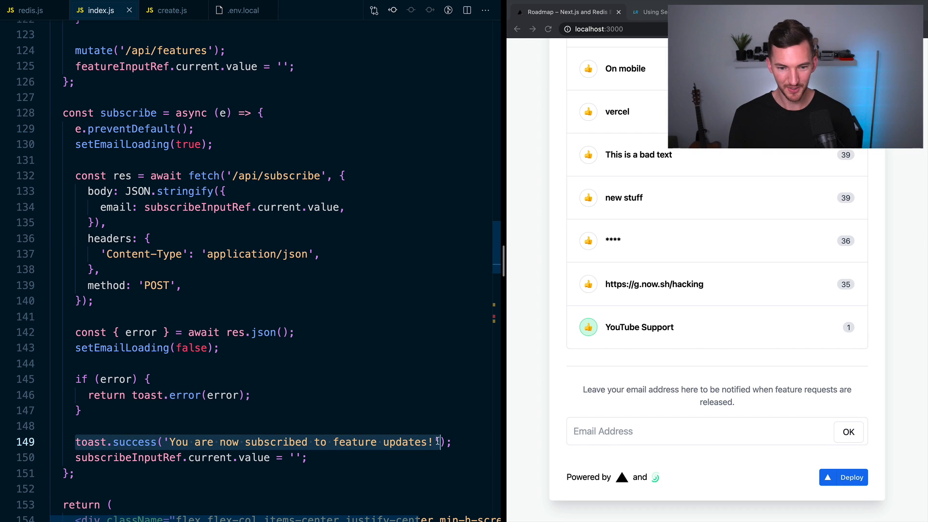
pyautogui.write('test@te')
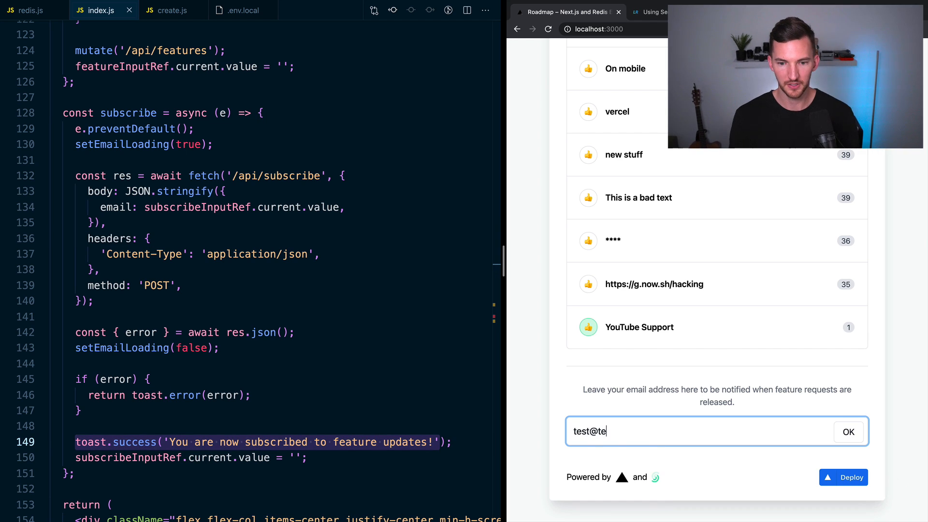
pyautogui.click(847, 432)
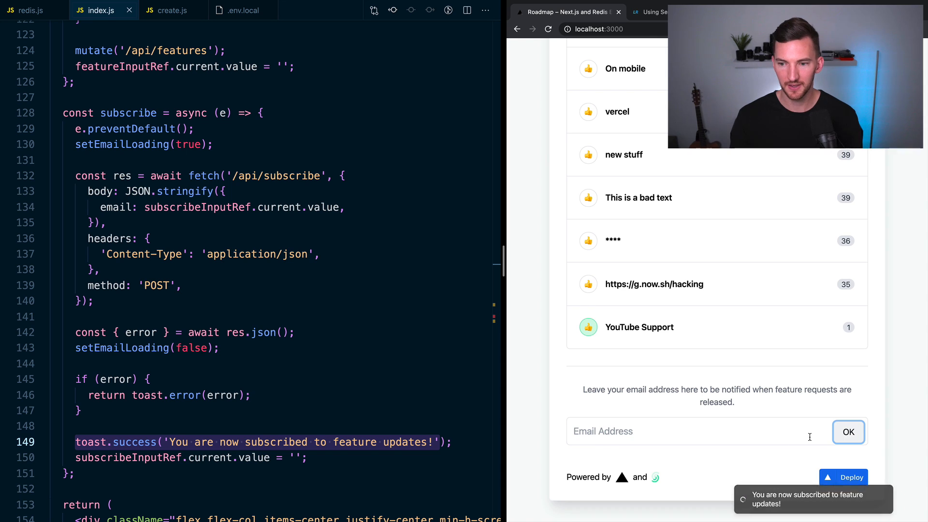
pyautogui.click(848, 432)
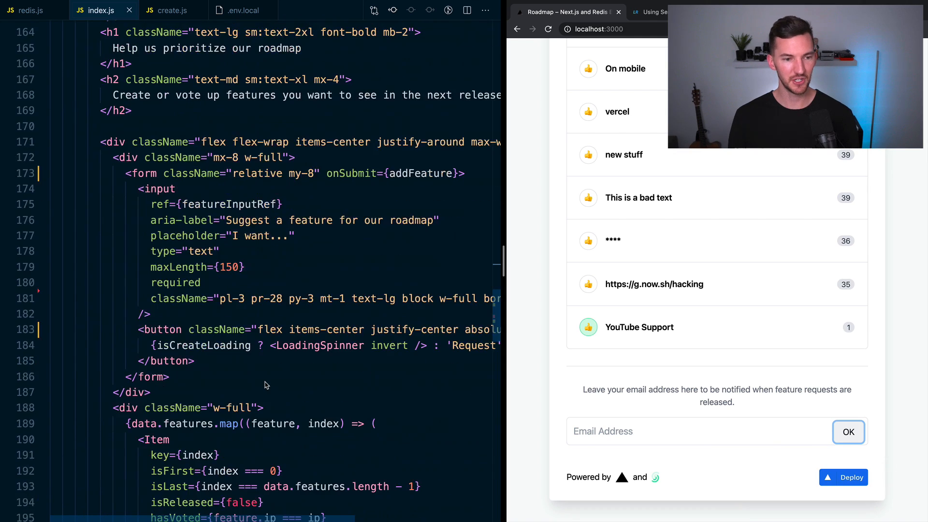
# View the email form's maxLength={60} markup, submit it empty, then enter 'asdf' as the email.
pyautogui.scroll(-3)
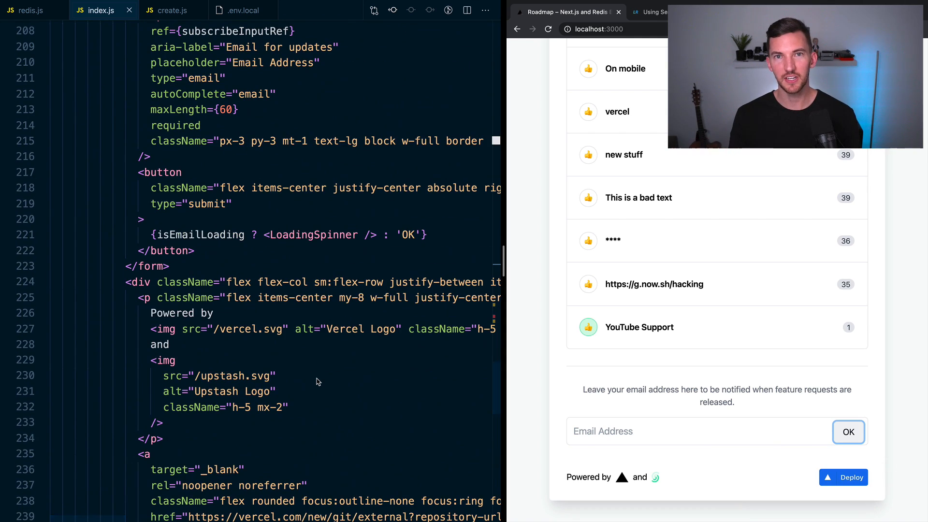
pyautogui.scroll(-3)
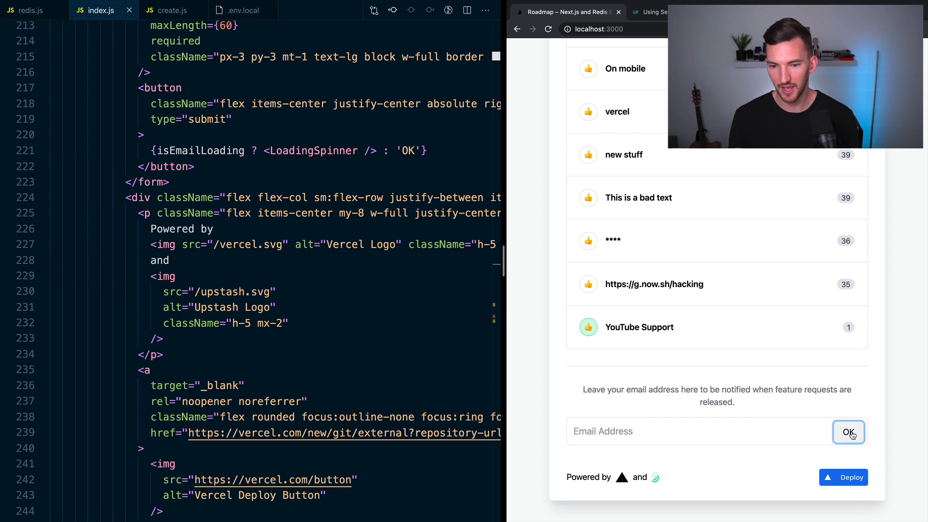
pyautogui.click(848, 432)
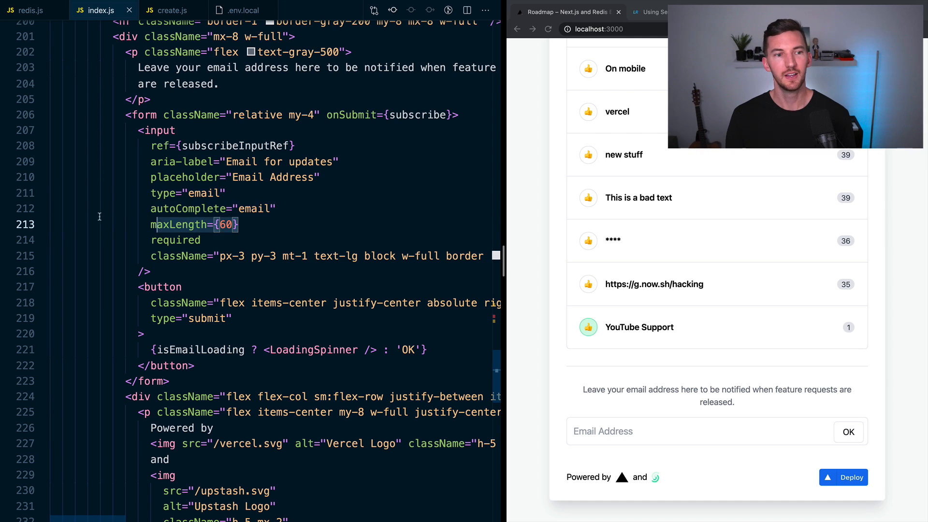
pyautogui.write('asdf')
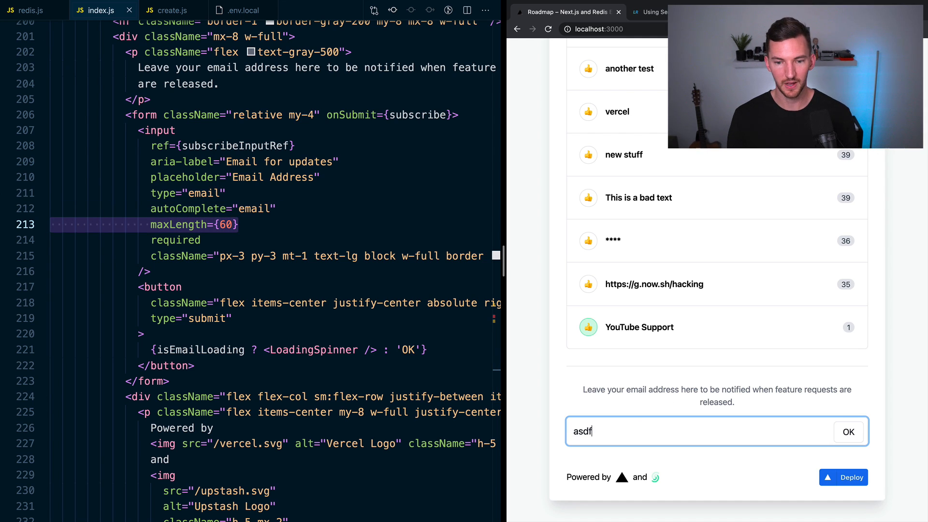